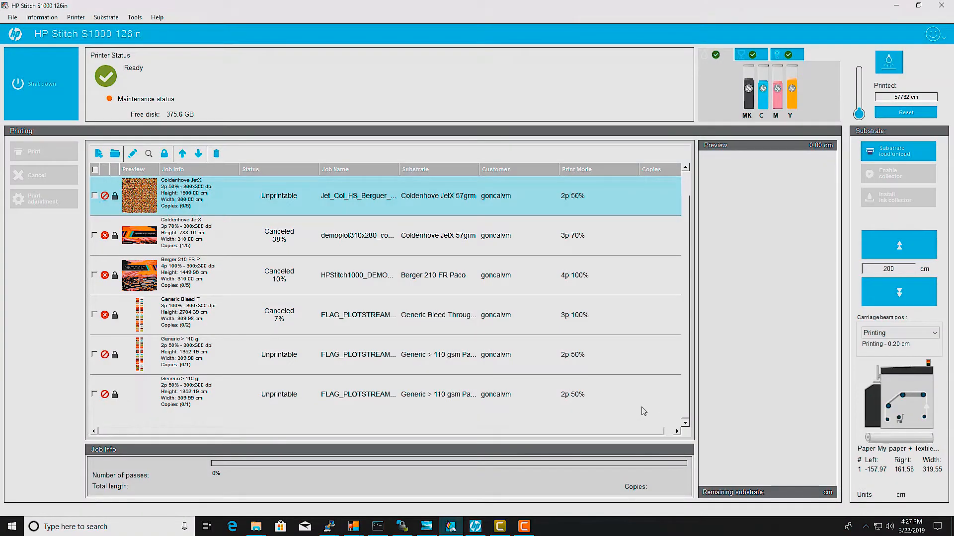
Start Color calibration from the Substrate menu for the loaded Paper + Textile substrate.
click(106, 17)
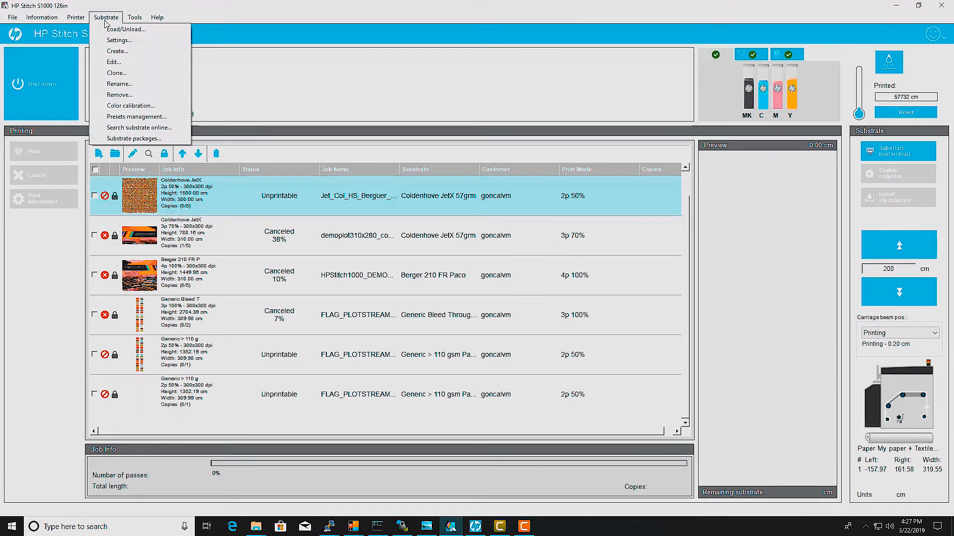
click(130, 105)
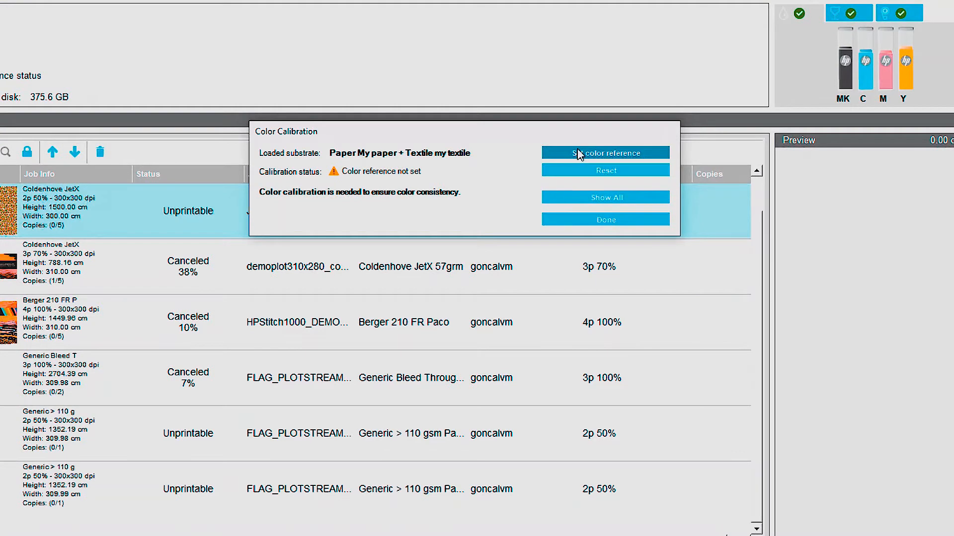
Print the color reference so the substrate status reads Color reference set.
click(605, 153)
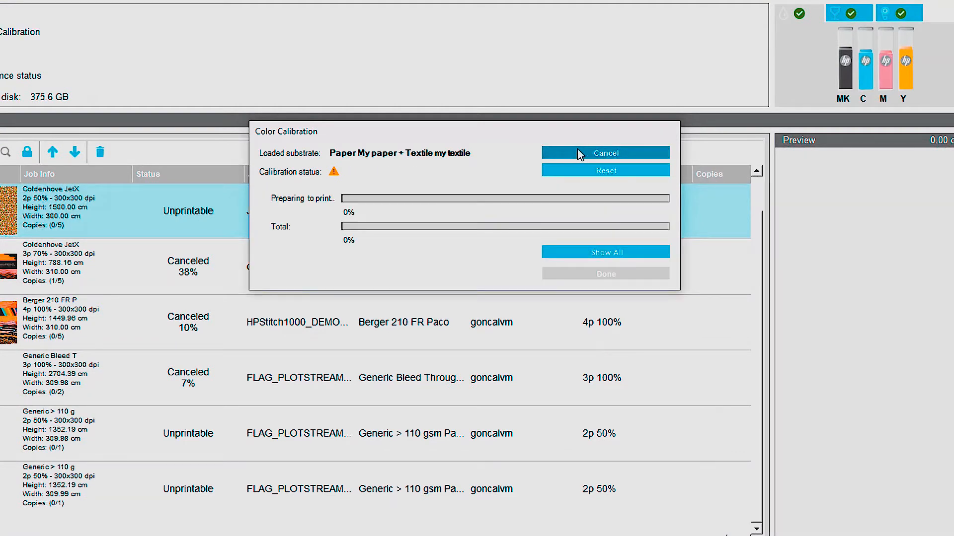
click(605, 152)
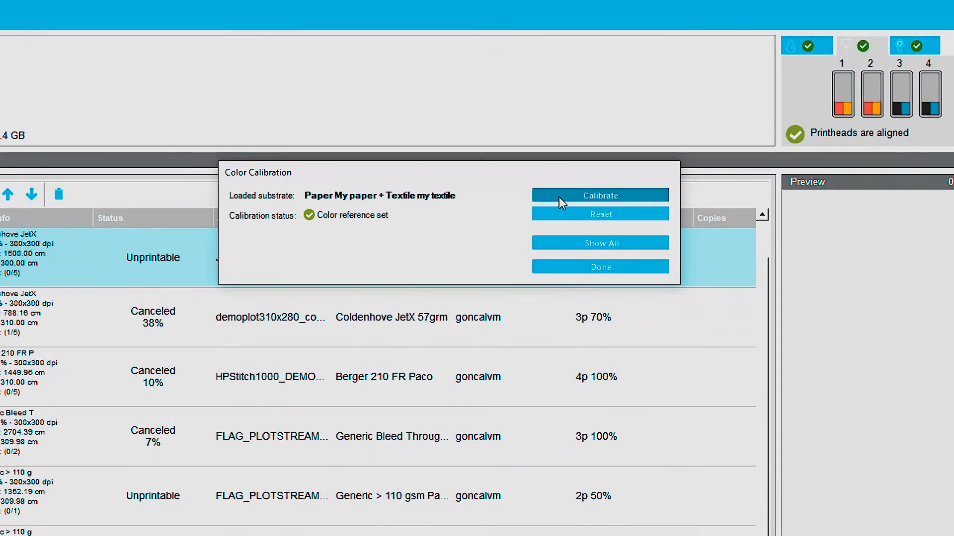
click(599, 196)
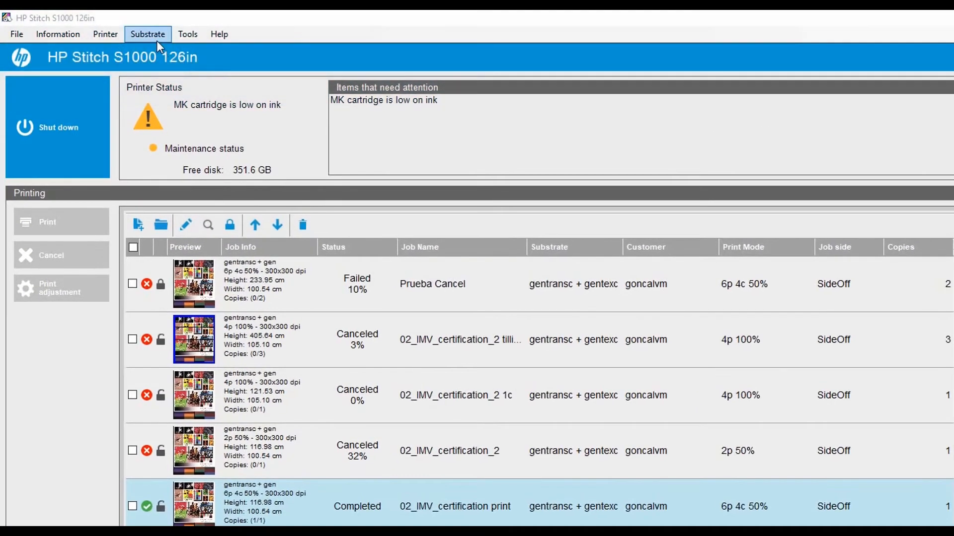
Start Advance calibration from the Substrate menu, all eight rows still at 0.0.
click(147, 33)
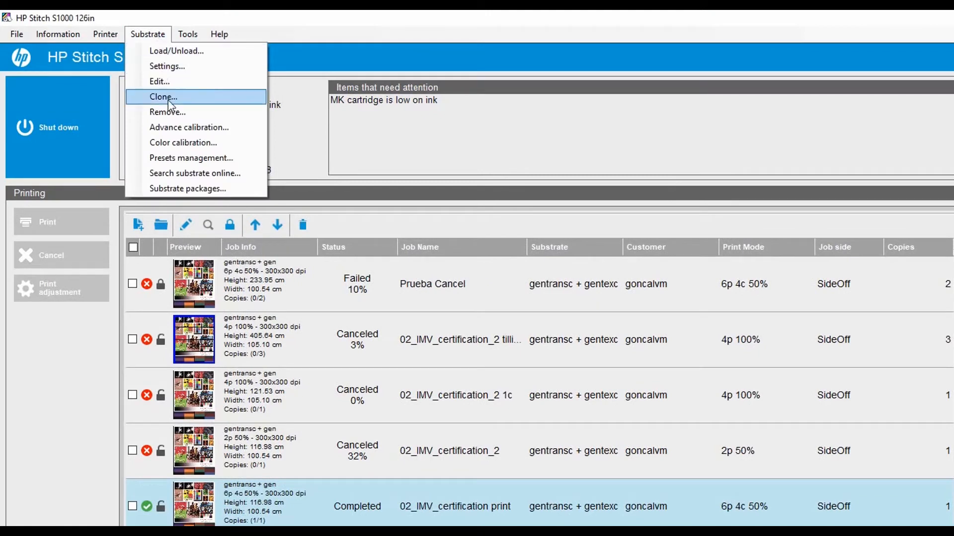
click(189, 127)
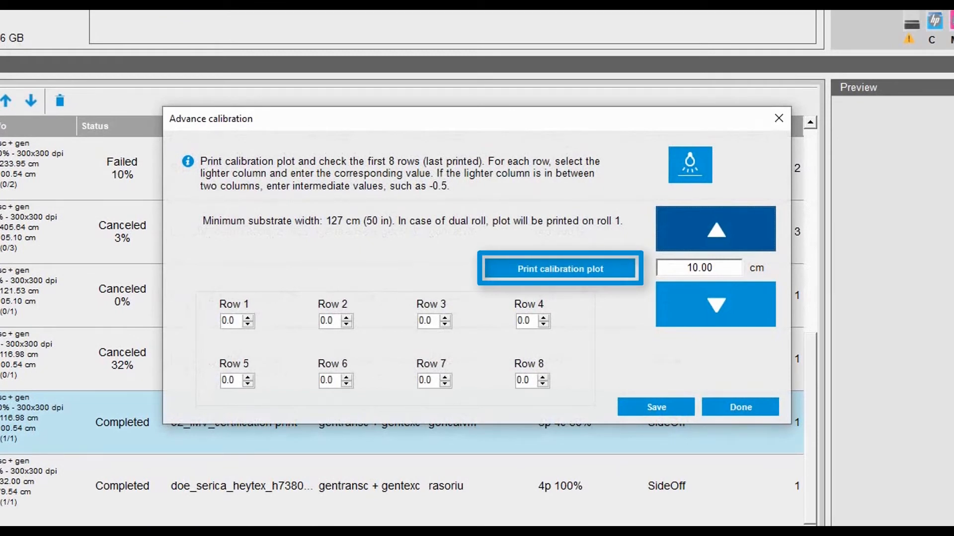
Print the advance calibration plot and confirm with Continue.
click(558, 269)
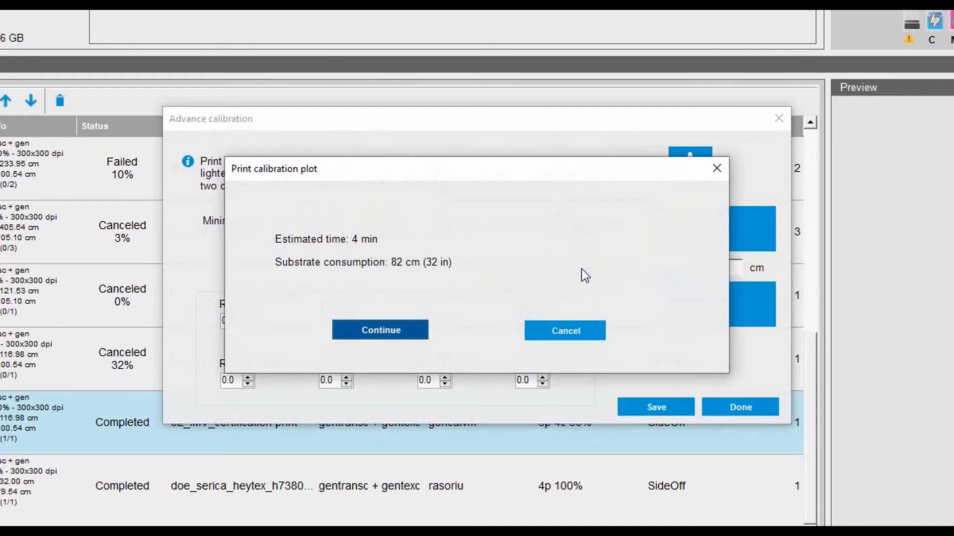
click(380, 330)
text(2.5)
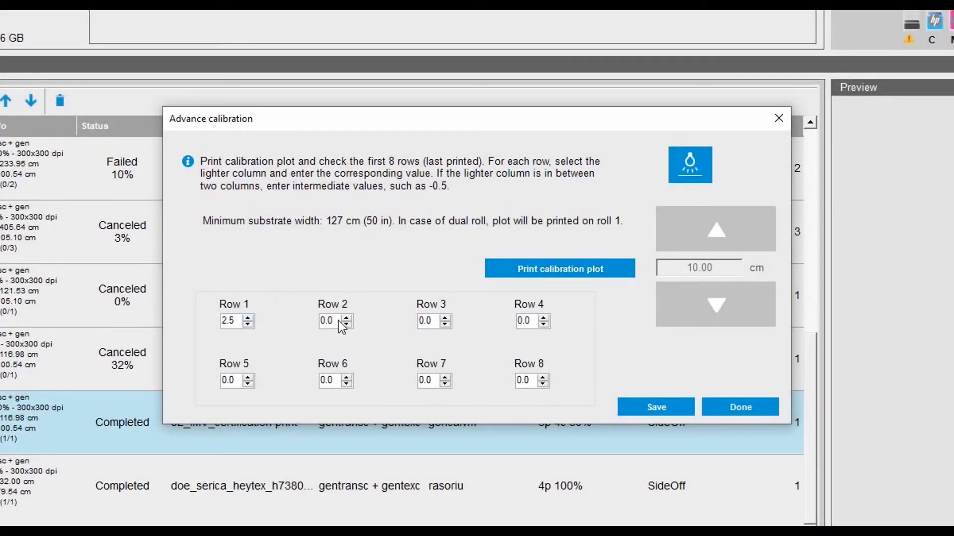
Enter the row values: Row 2 2.5, Rows 3–5 3.0, Row 7 4.0, Row 8 3.5.
click(347, 318)
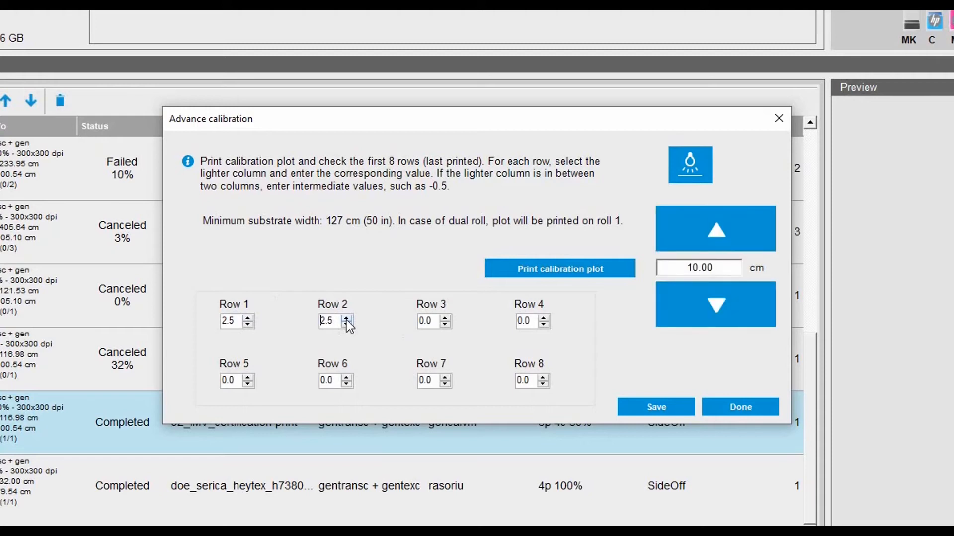
click(444, 317)
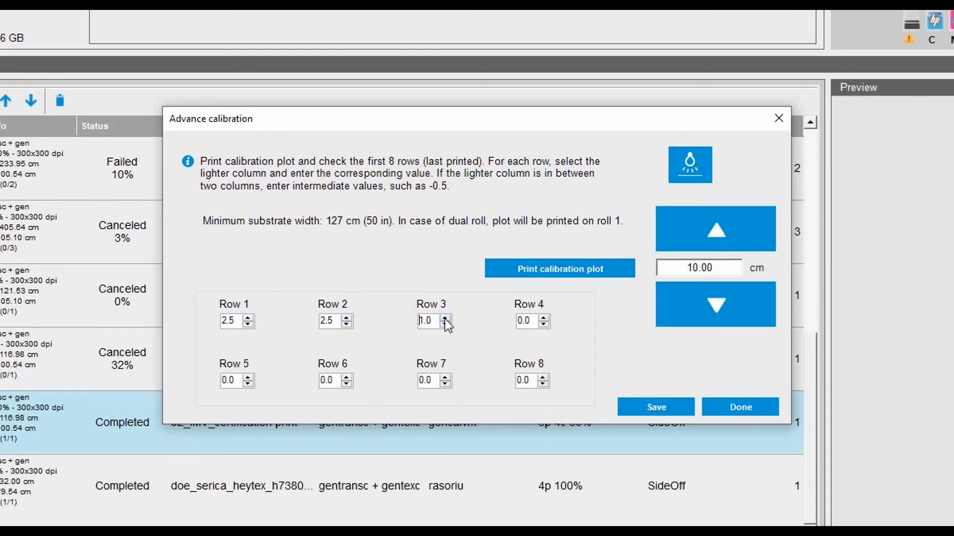
click(445, 317)
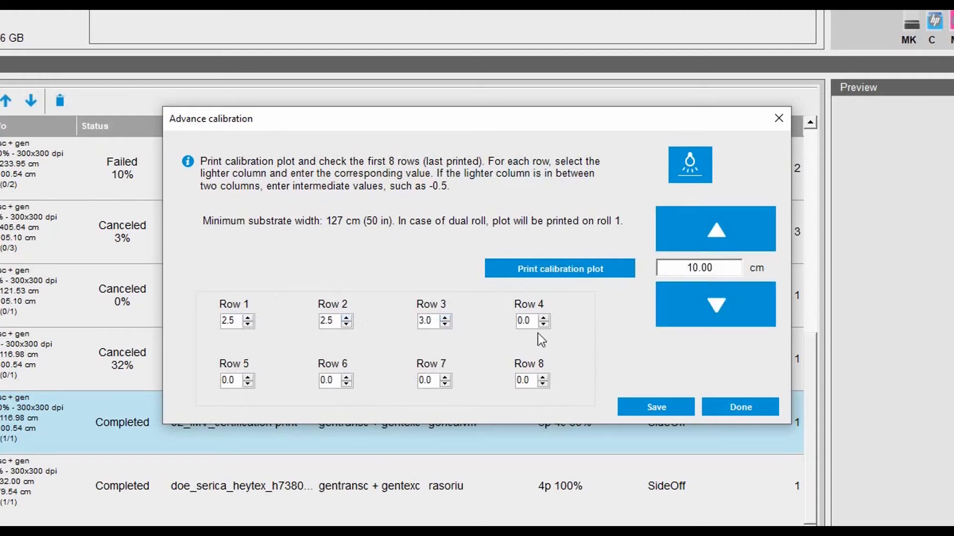
click(544, 316)
text(3)
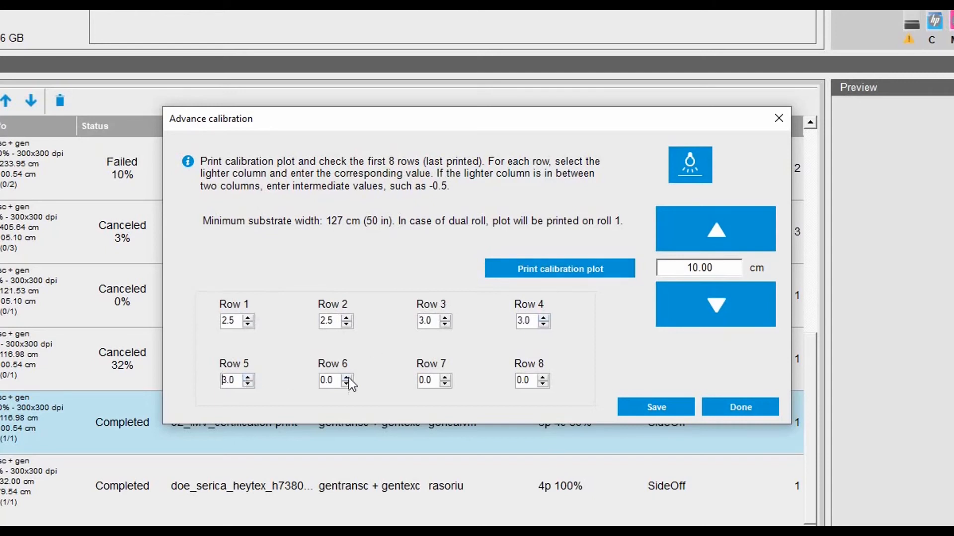
click(444, 378)
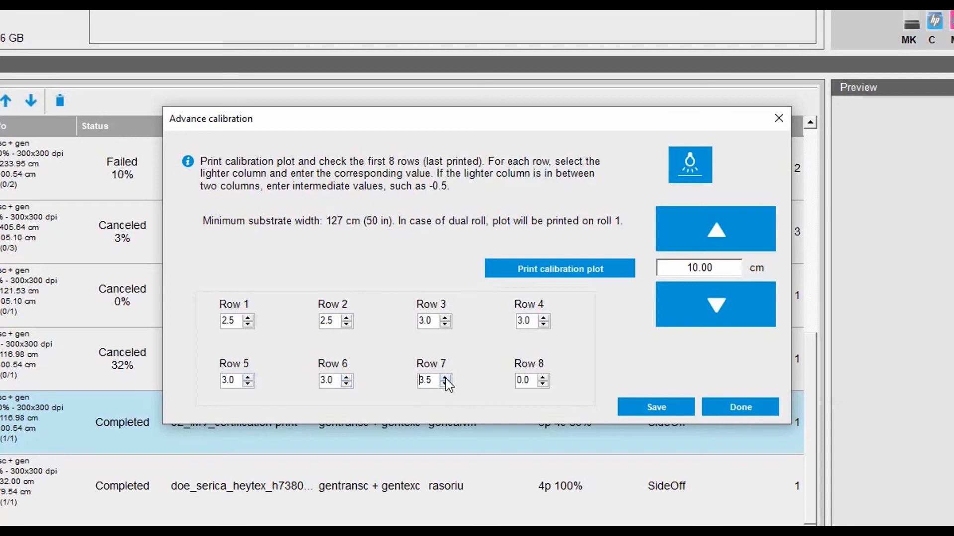
click(543, 378)
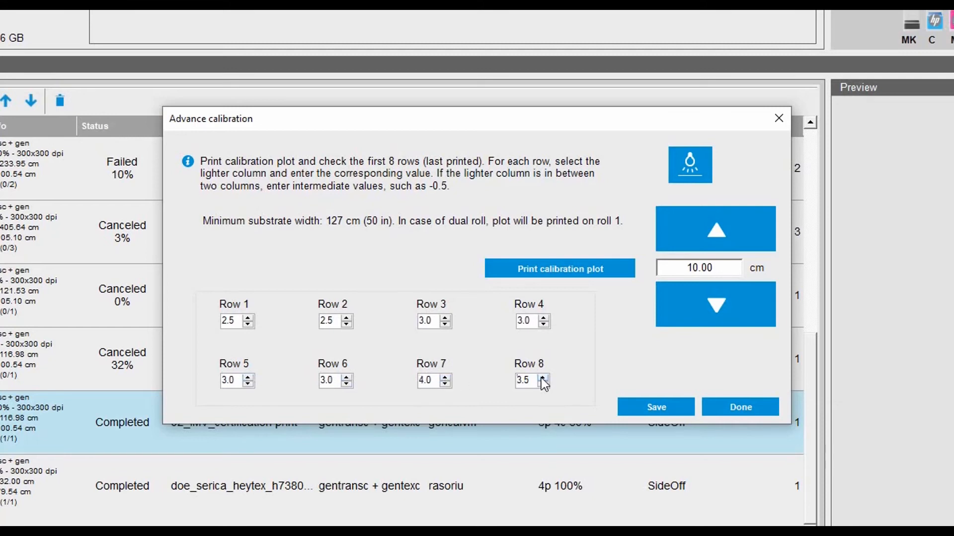